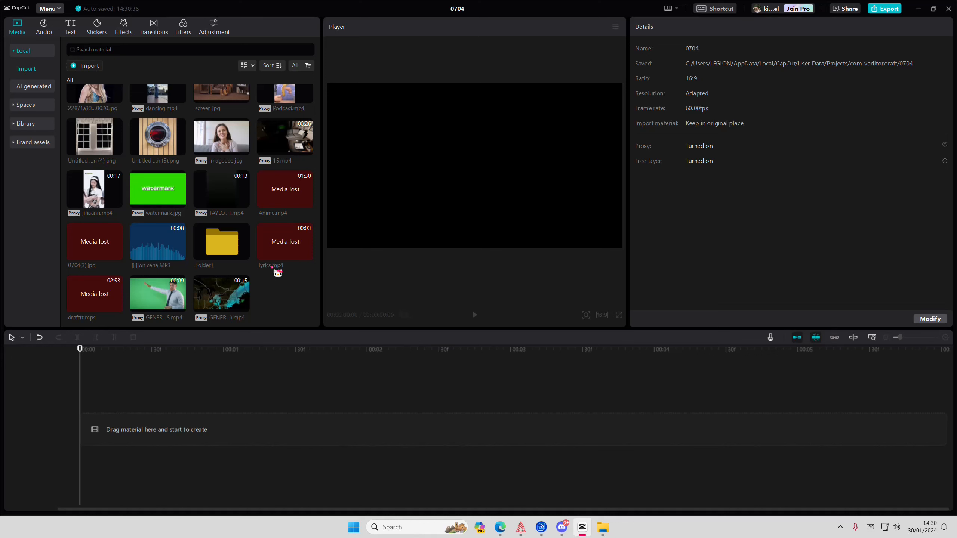
Place the GENERATE SONG LYRICS.mp4 green-screen presenter clip onto the timeline
left_click_drag(158, 293, 222, 429)
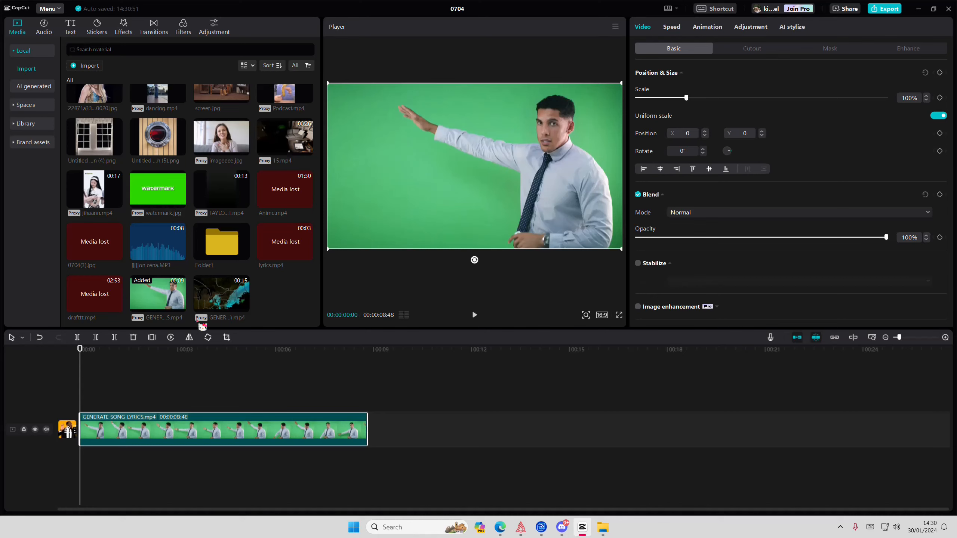
Chroma-key the presenter's green backdrop, sampling the green, Strength about 14 and Shadow about 61
left_click(751, 48)
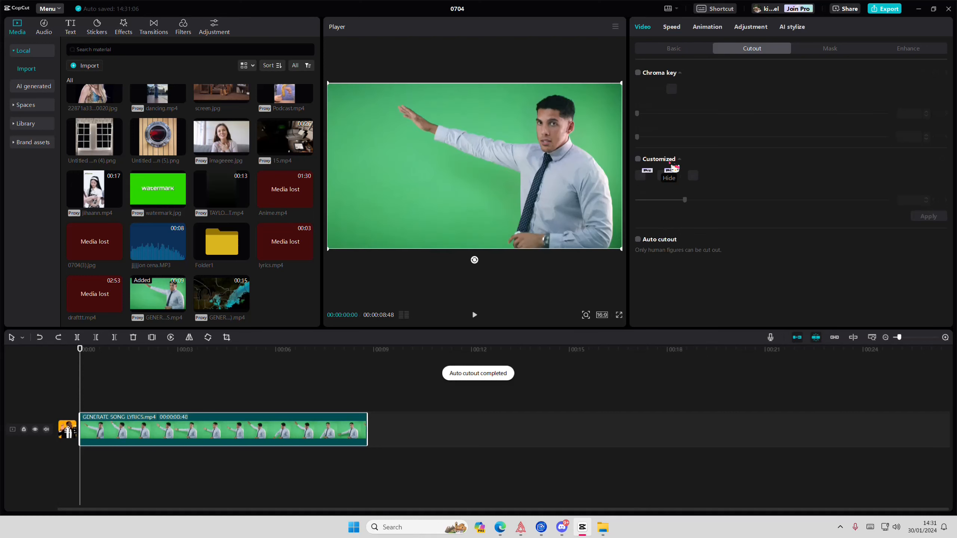
left_click(638, 72)
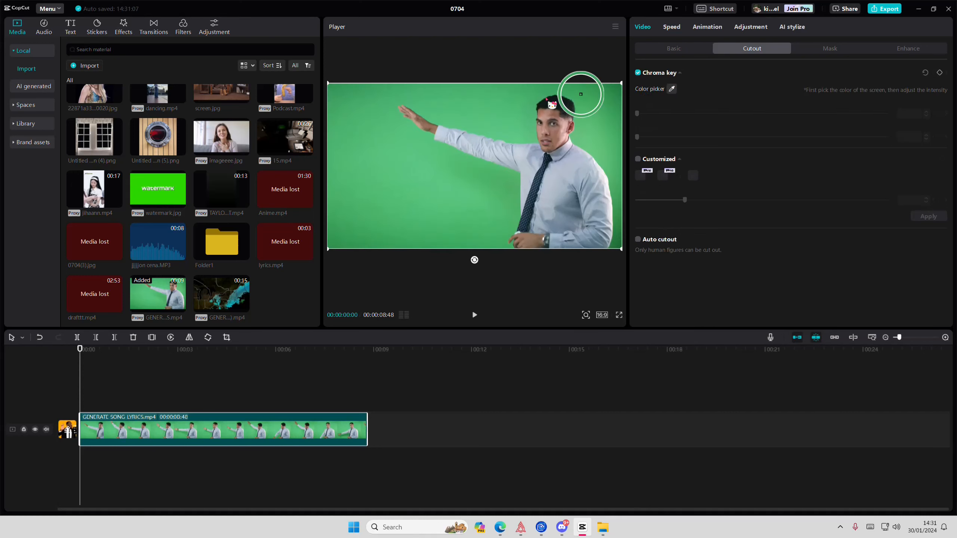
left_click(579, 91)
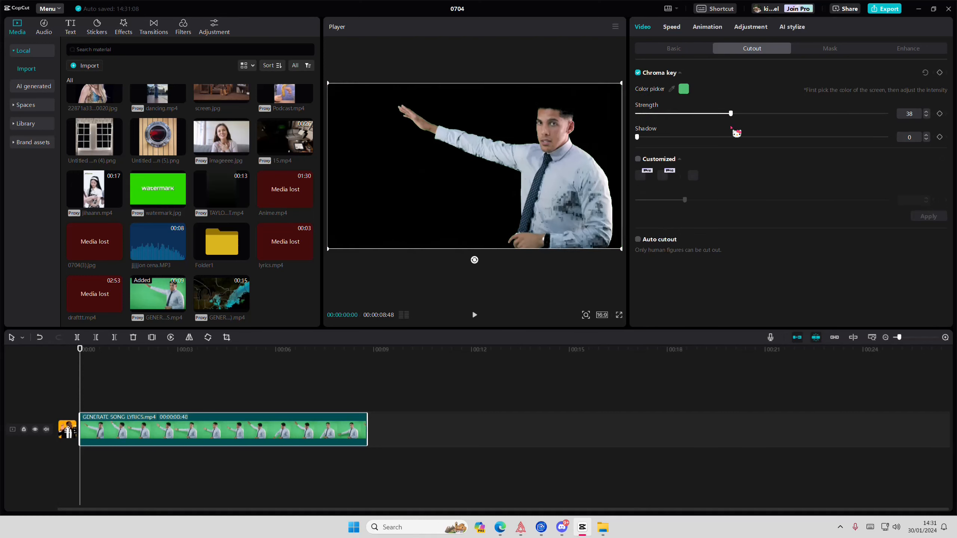
left_click_drag(730, 114, 673, 114)
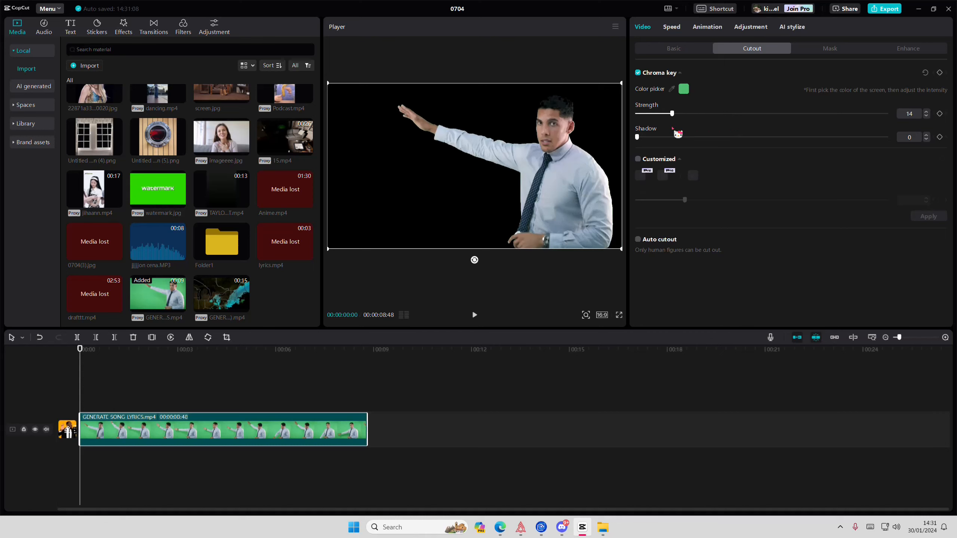
left_click_drag(637, 137, 674, 137)
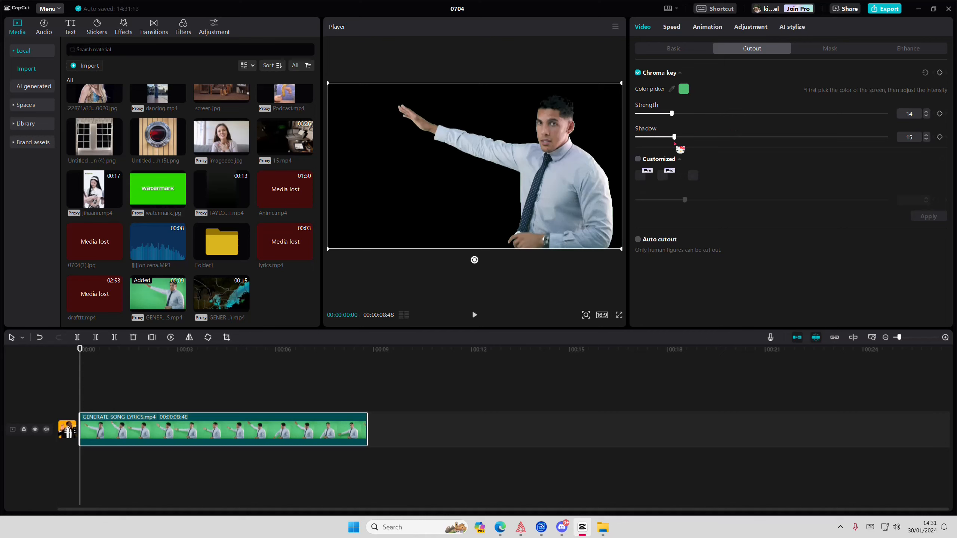
left_click_drag(675, 137, 788, 137)
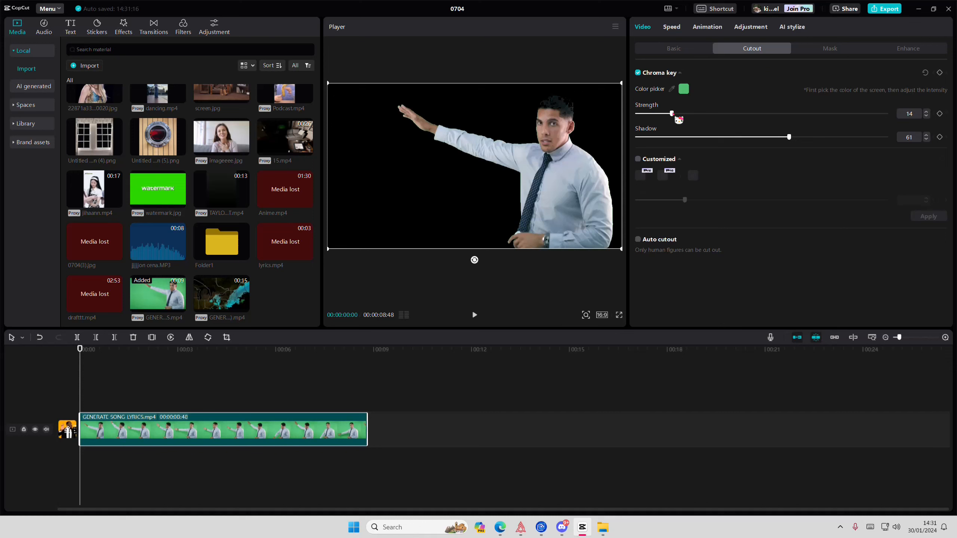
left_click_drag(673, 114, 658, 113)
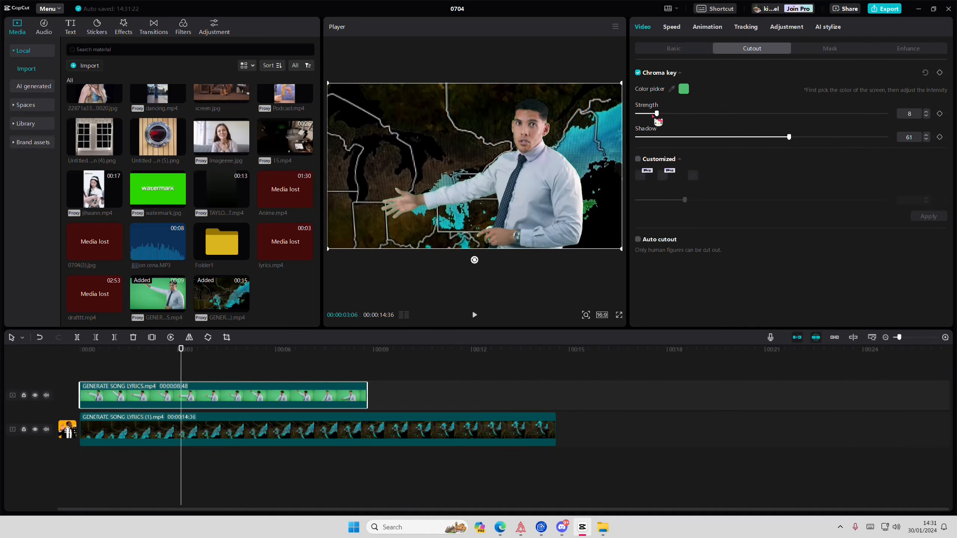
Nudge the key strength up, then switch the presenter to Auto cutout instead of colour keying
left_click_drag(656, 113, 664, 114)
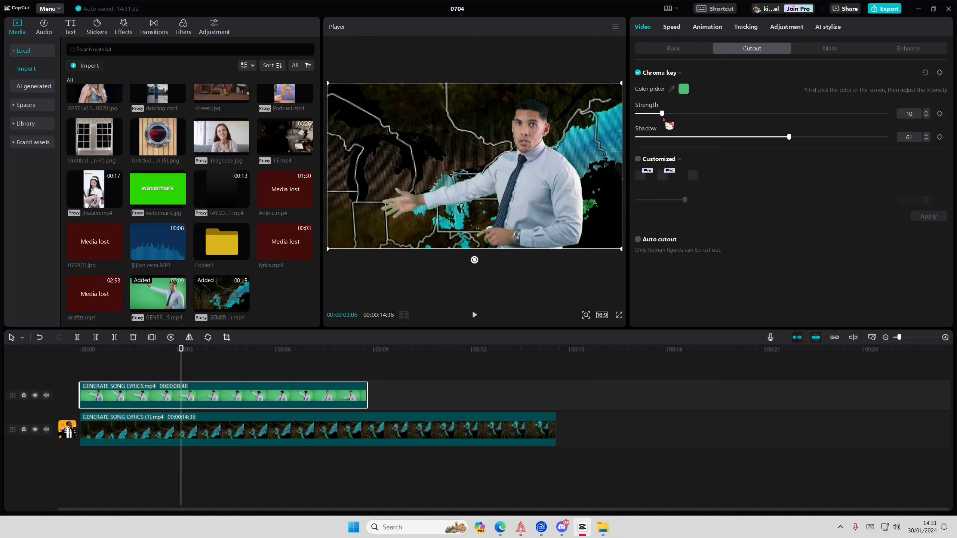
left_click_drag(660, 113, 666, 113)
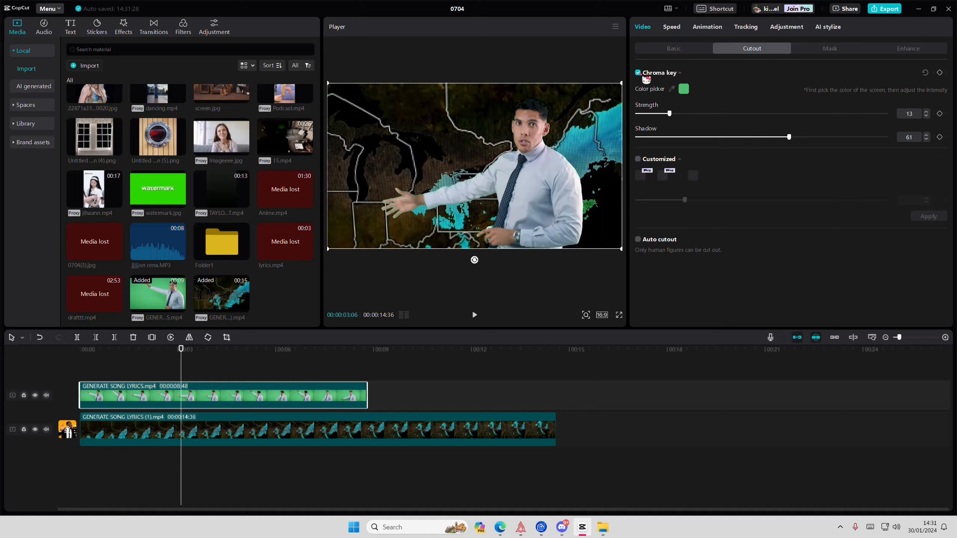
left_click(639, 239)
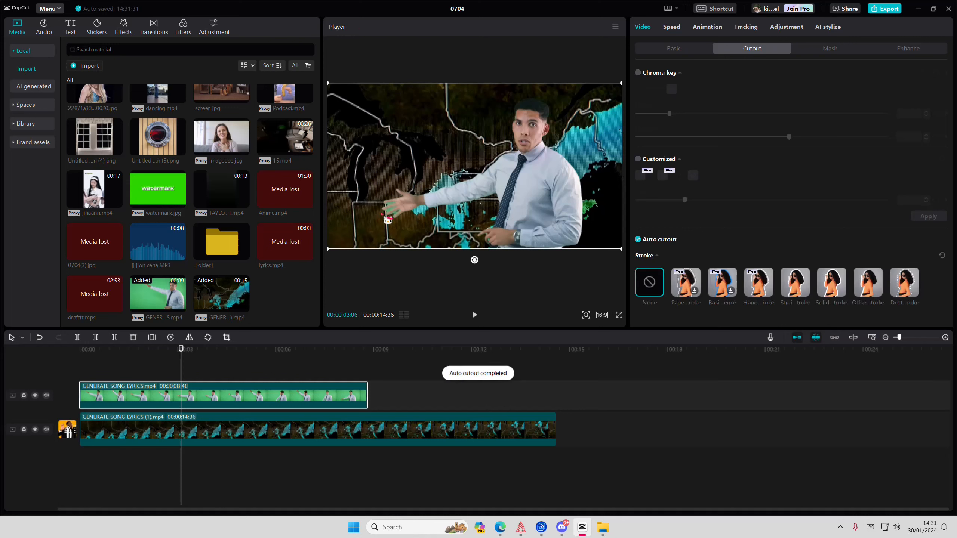
left_click(639, 72)
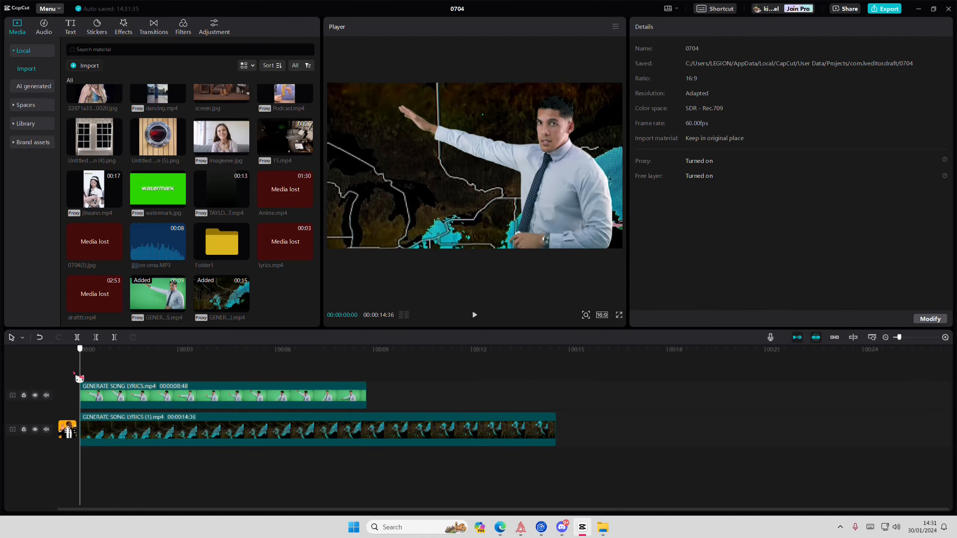
Reselect the presenter and lower the chroma Strength to about 6 with Shadow at 96
left_click(222, 394)
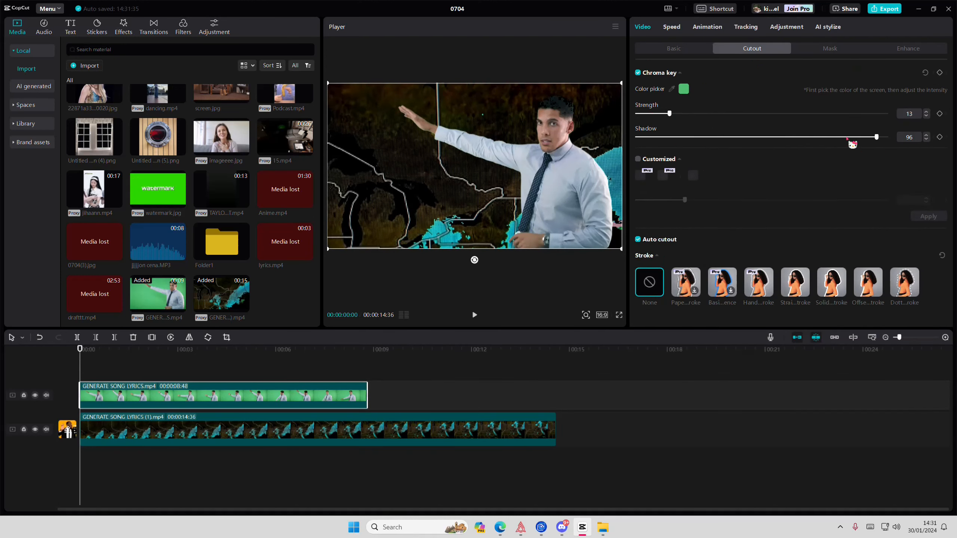
left_click_drag(670, 114, 651, 113)
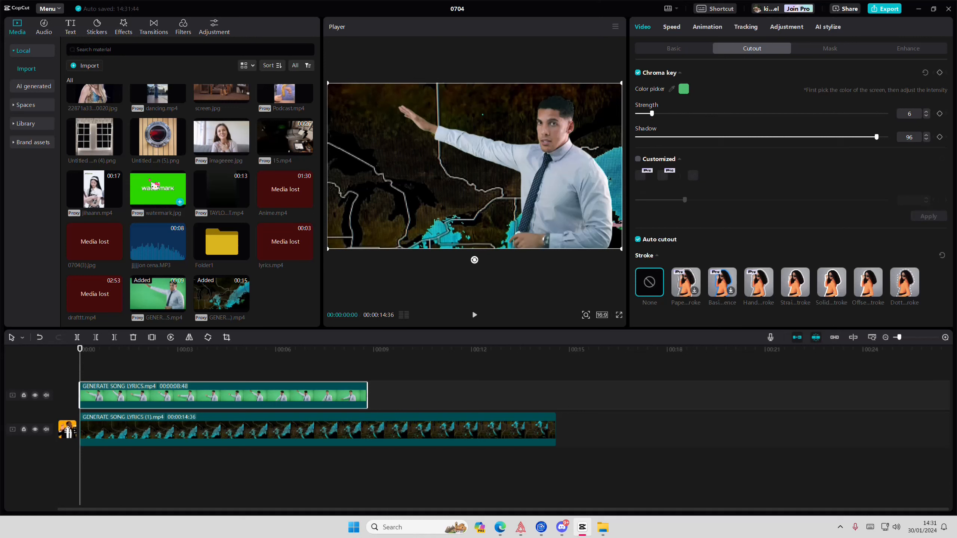
left_click(25, 106)
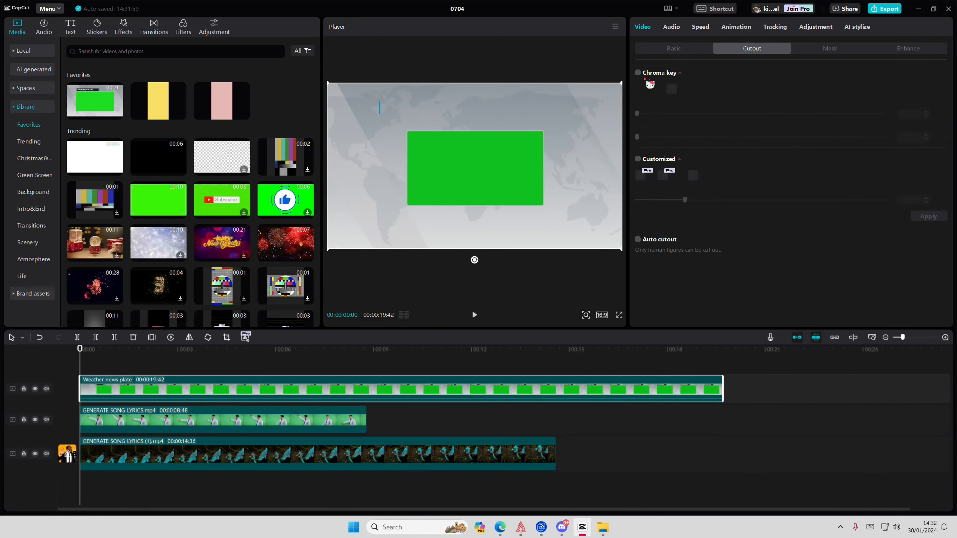
Chroma-key the Weather News plate's green centre with raised Strength so the layers show through
left_click(638, 73)
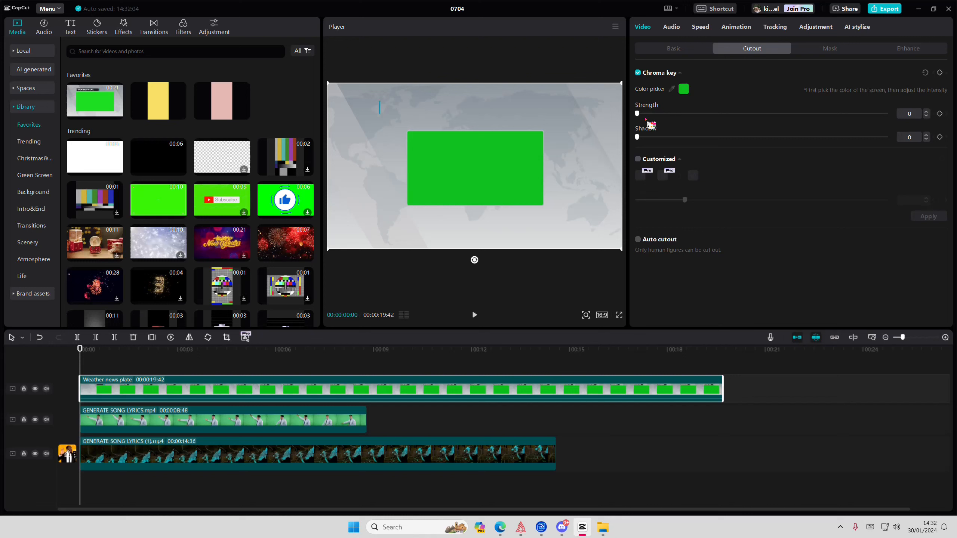
left_click_drag(637, 113, 770, 113)
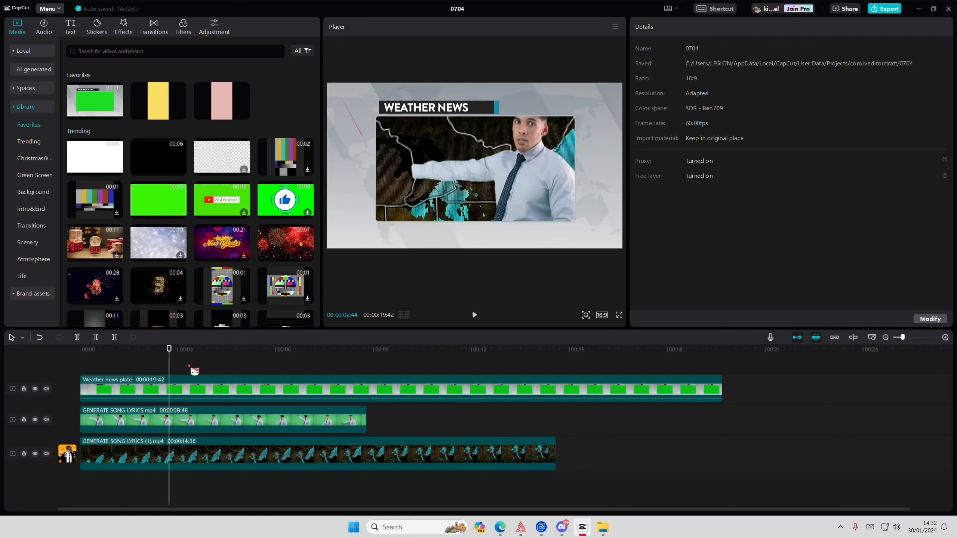
Scale the weather map clip down to about 59% to fit the frame's window
left_click(290, 348)
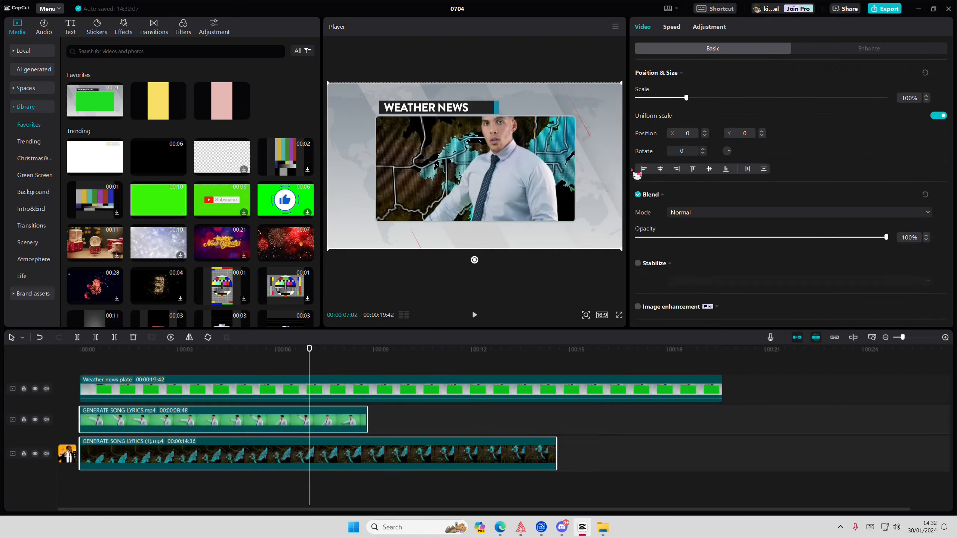
left_click_drag(687, 97, 670, 98)
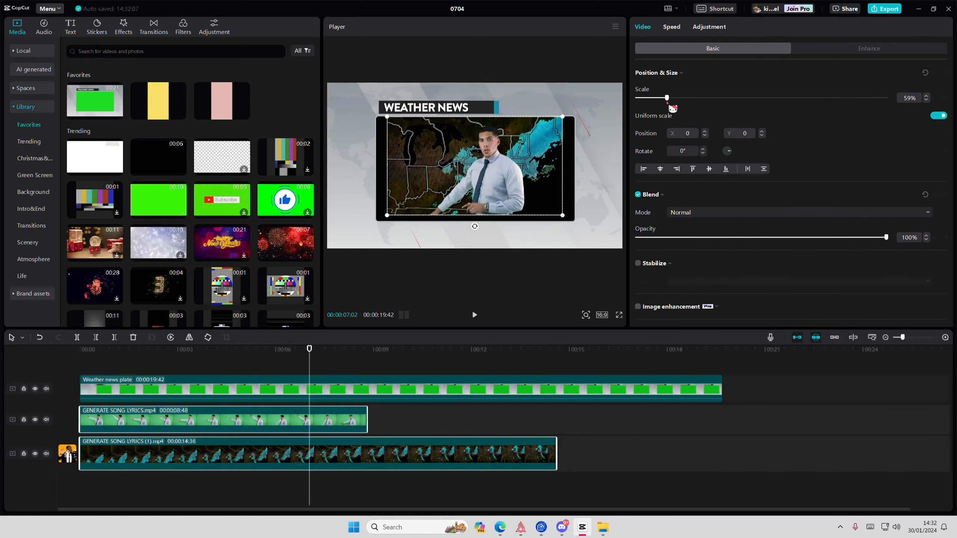
left_click_drag(669, 98, 674, 98)
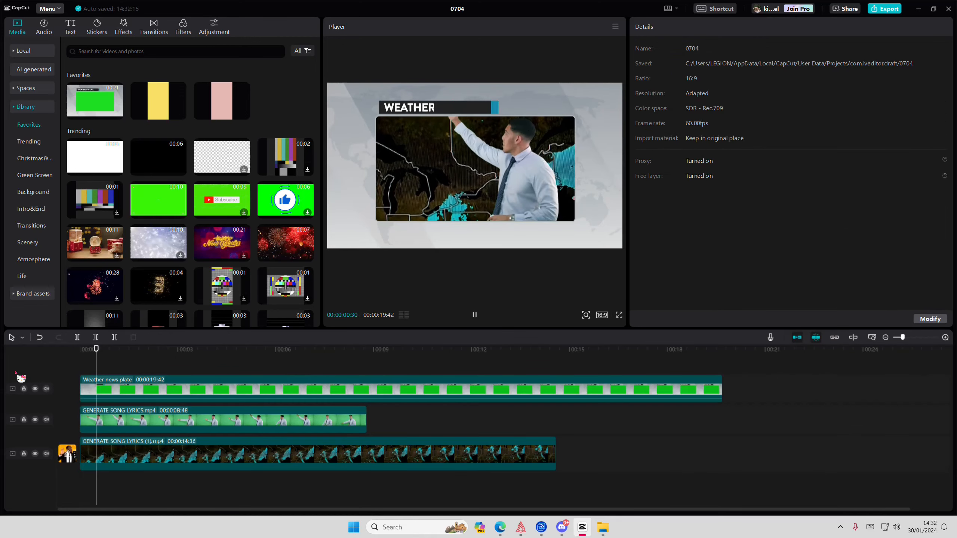
Preview the composite, then split the Weather News plate around 8.6 s where the presenter ends
left_click(161, 348)
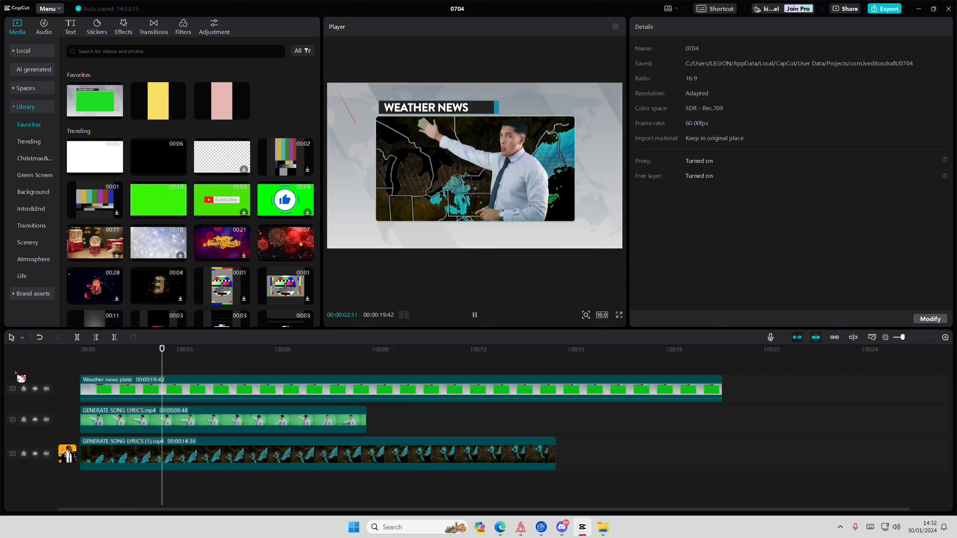
left_click(226, 348)
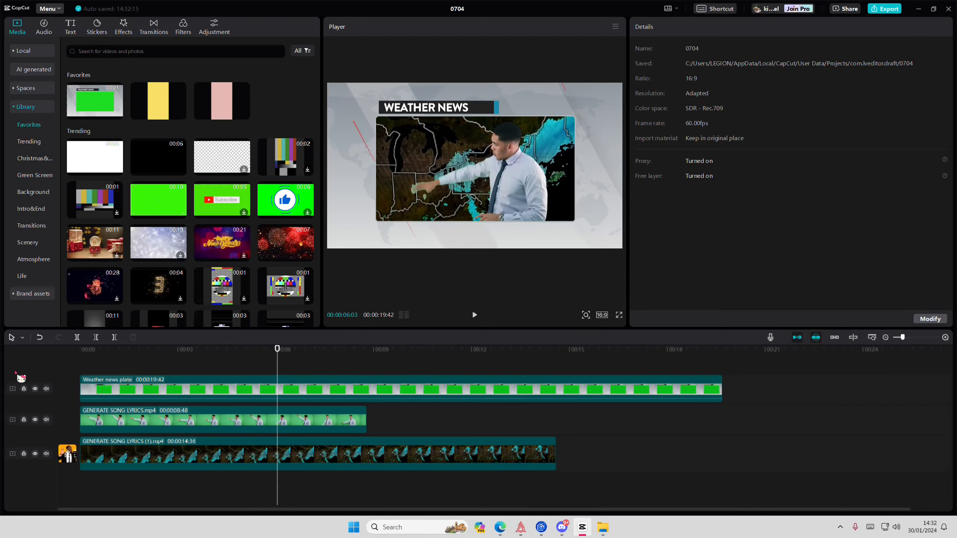
left_click(474, 314)
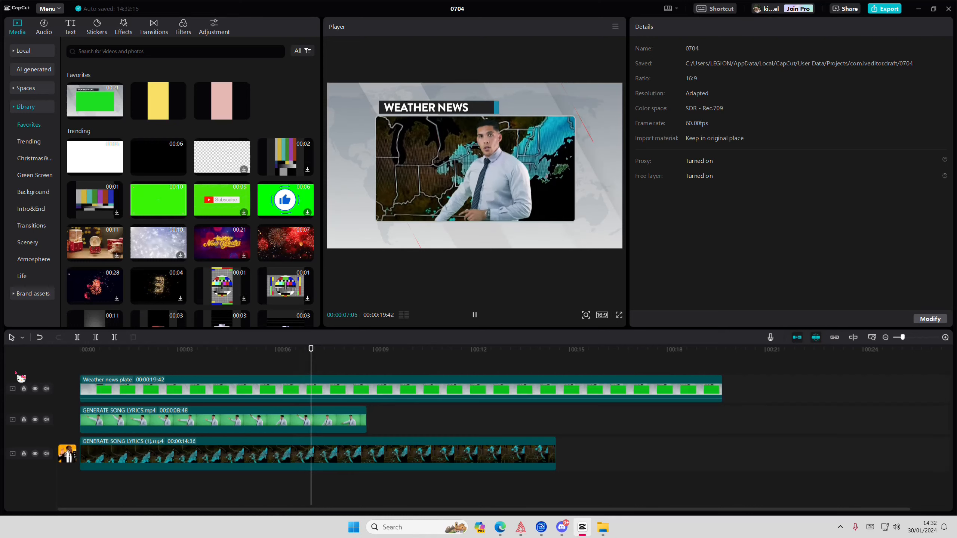
left_click(375, 349)
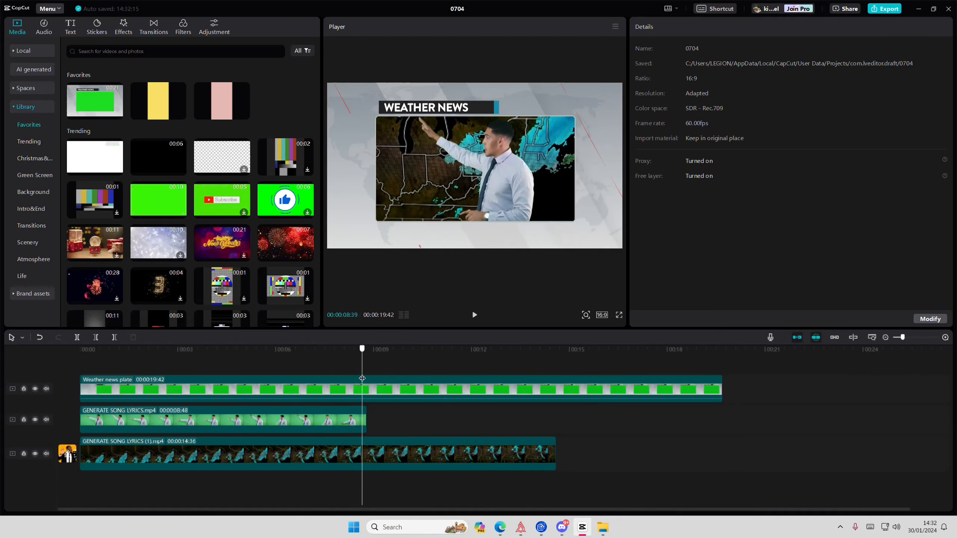
left_click(317, 454)
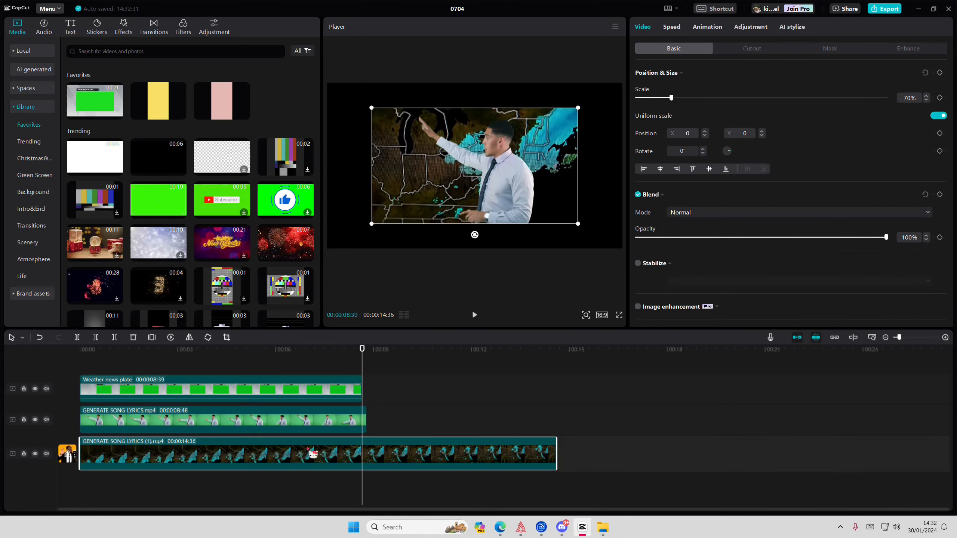